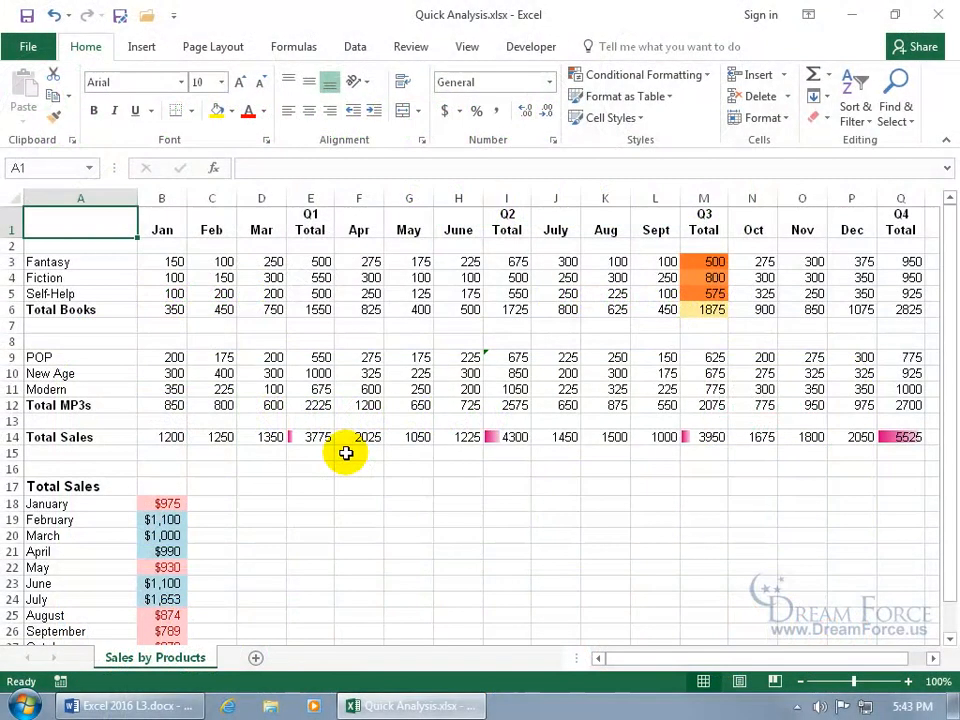
Select the MP3 January–June figures (B9:H12) and open Quick Analysis.
drag(162, 357, 458, 405)
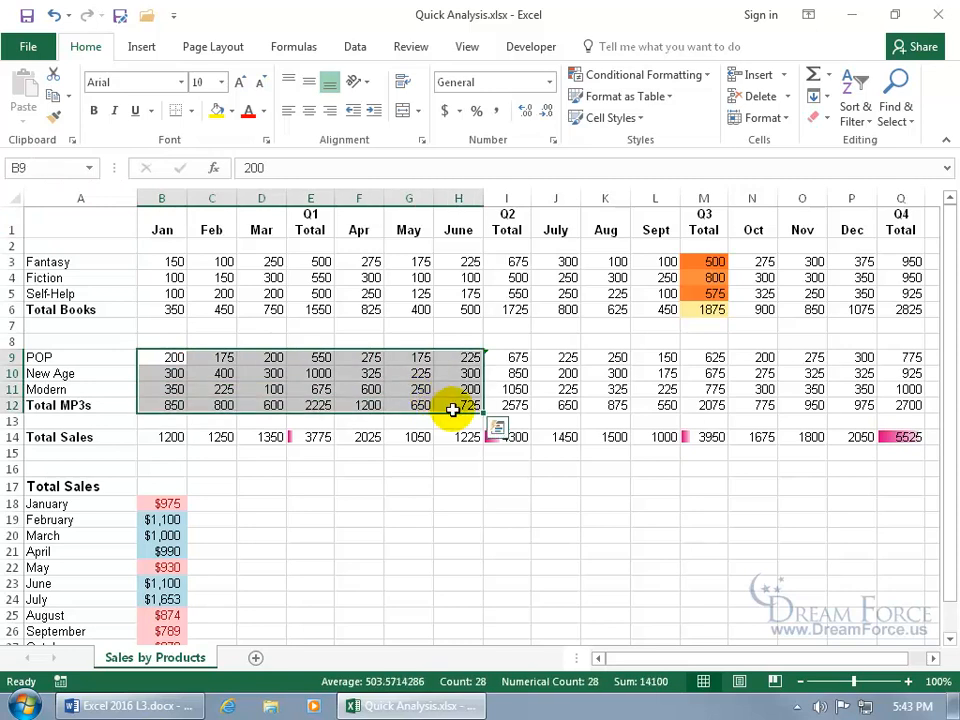
mouse_move(480, 434)
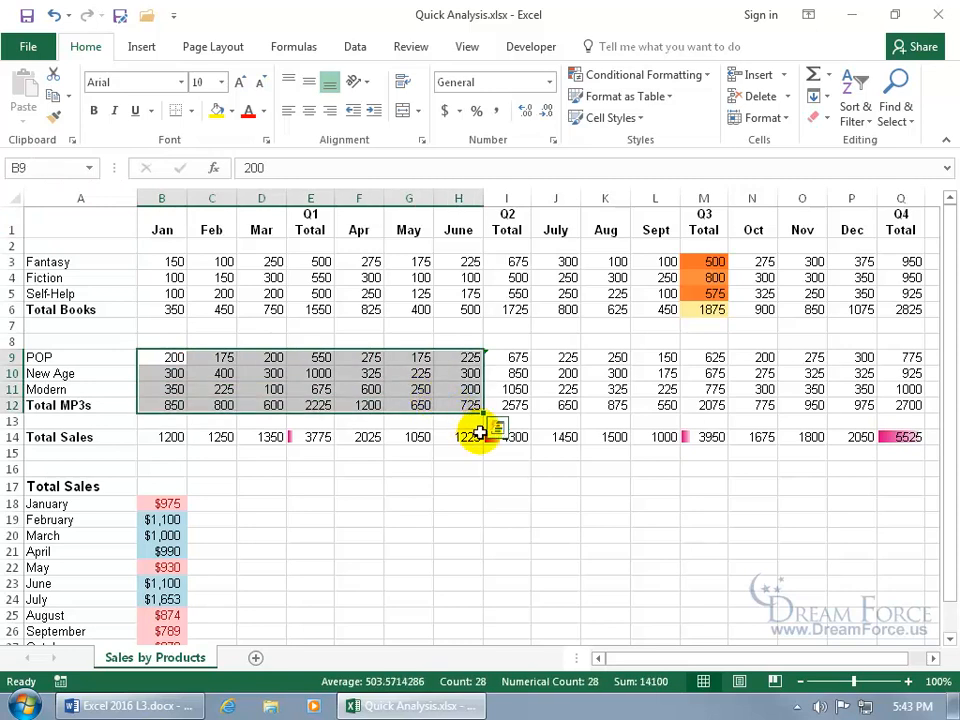
click(498, 430)
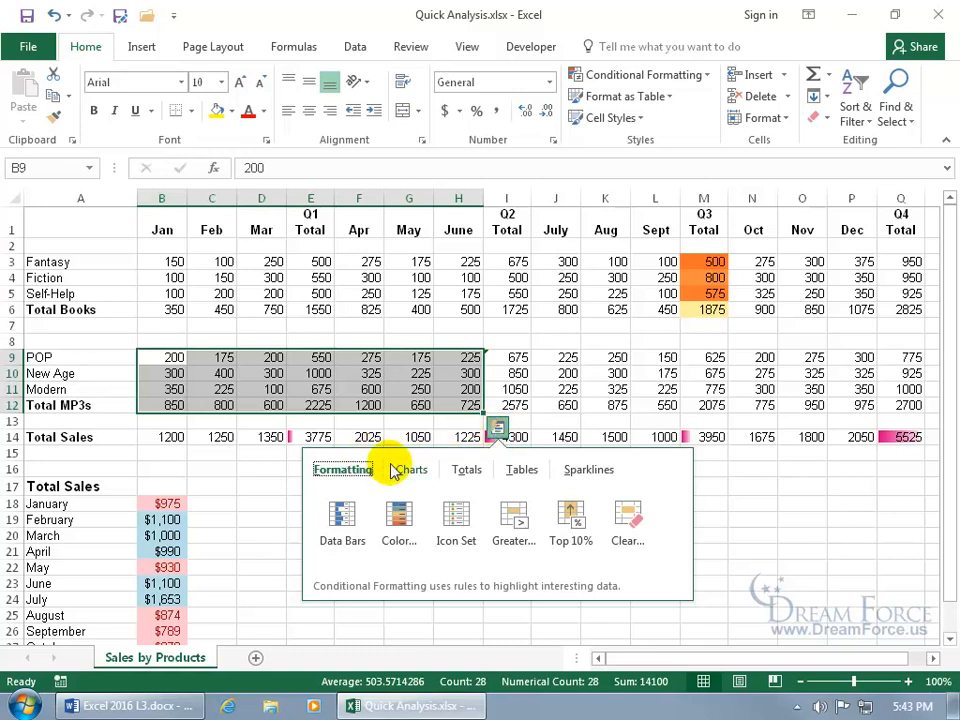
click(466, 469)
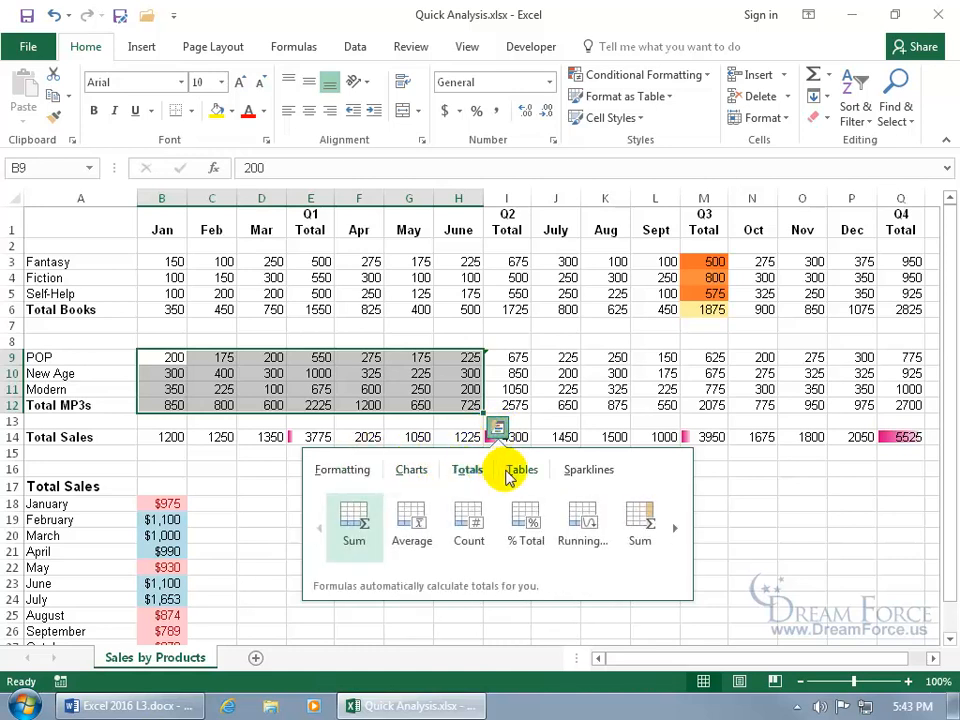
click(589, 469)
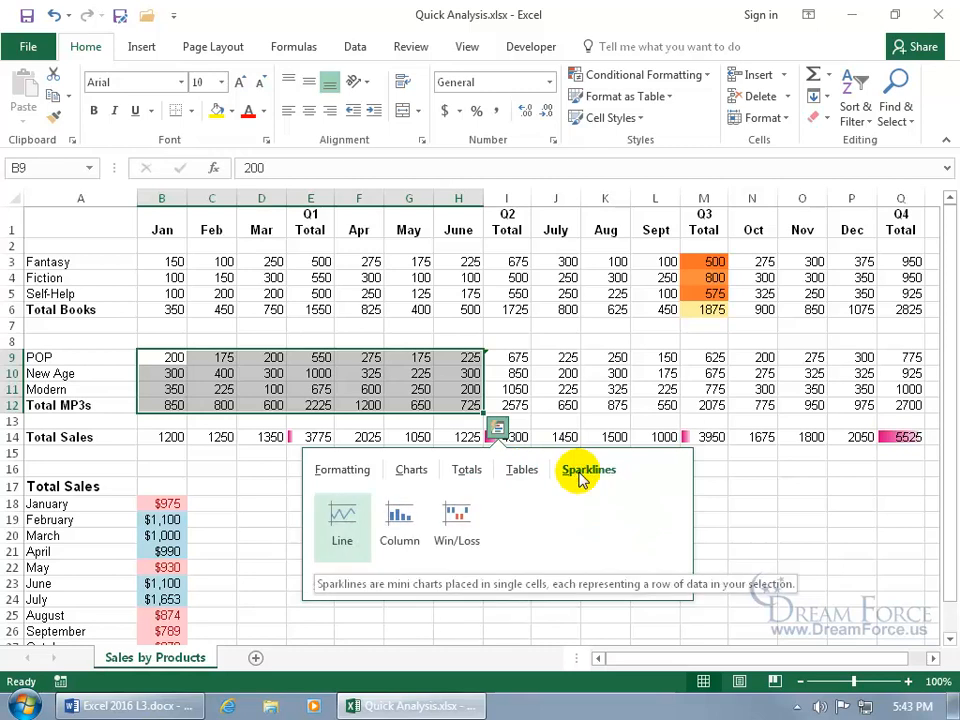
click(342, 469)
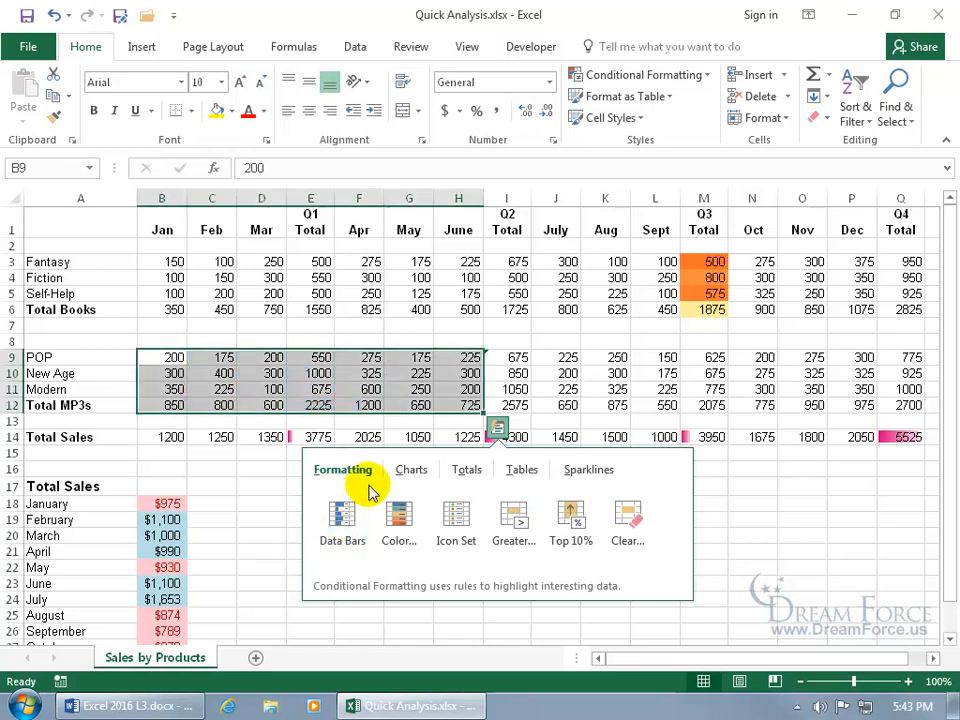
Apply a red-to-green Color Scale to B9:H12, check it, then reselect the range.
click(342, 515)
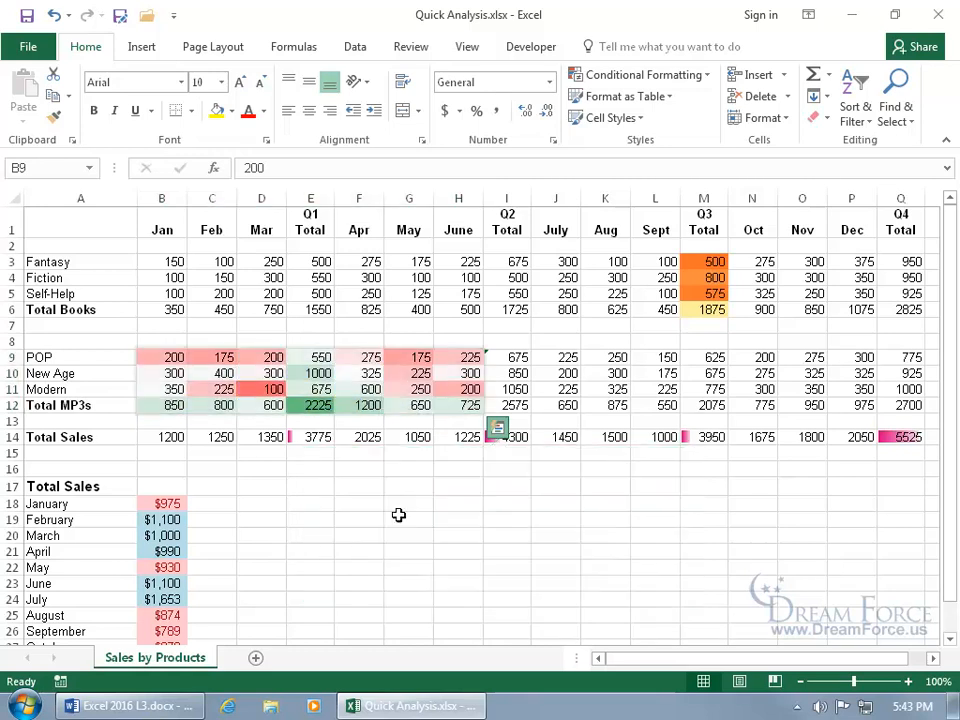
click(358, 487)
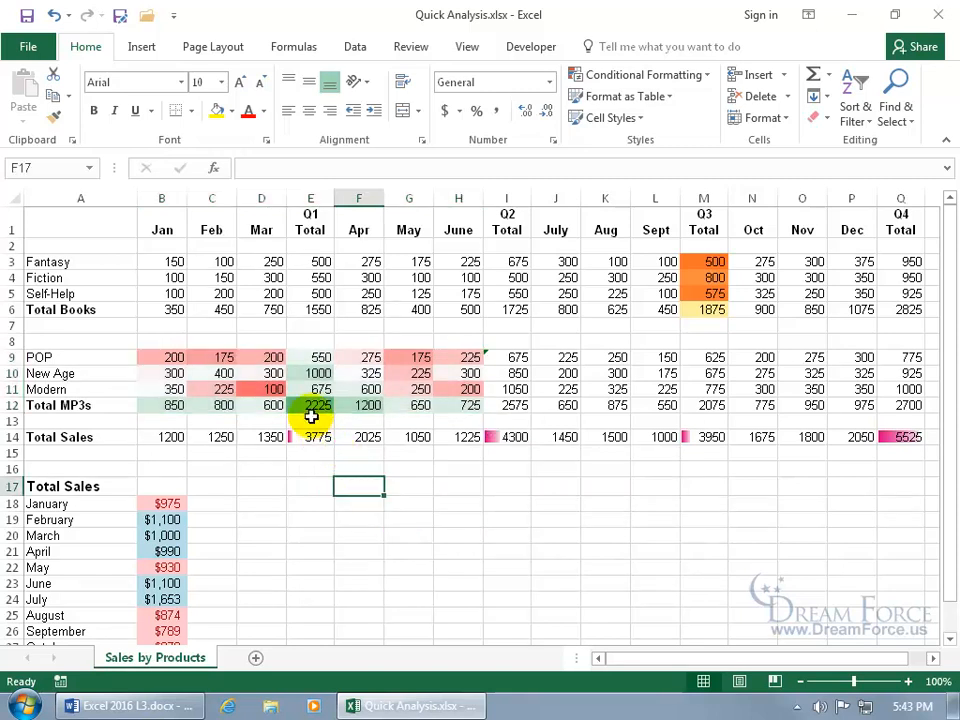
click(310, 405)
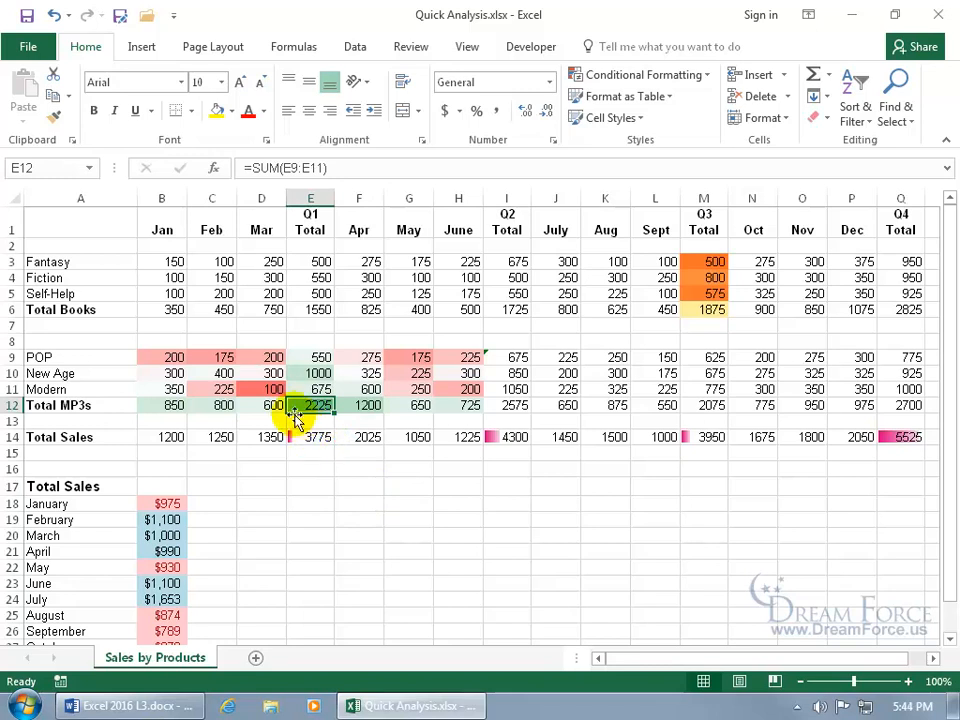
click(261, 389)
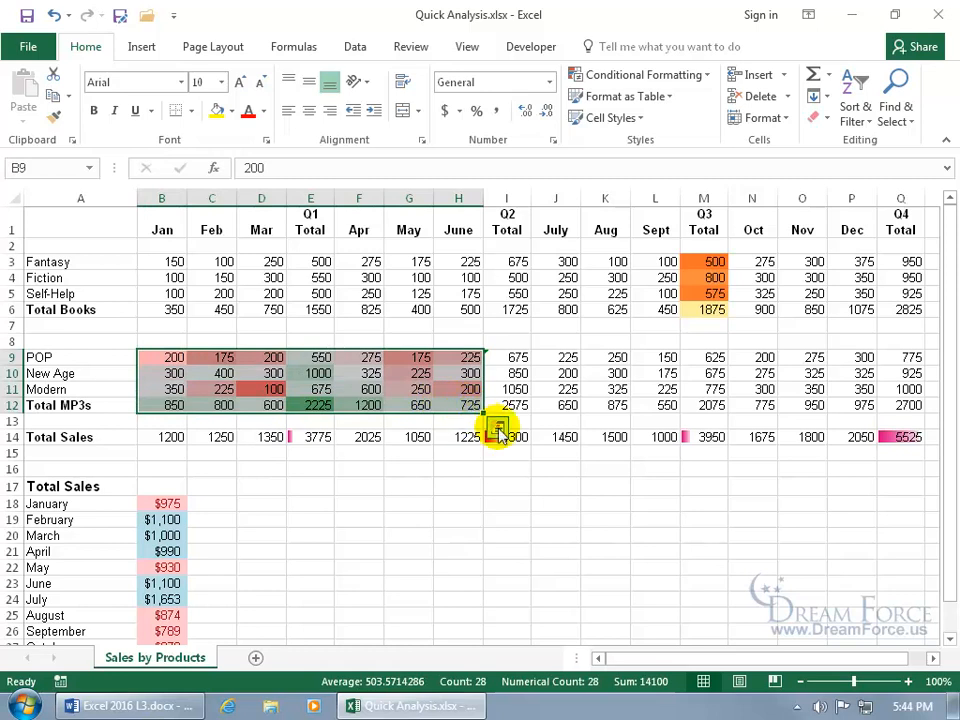
Clear the colour scale from B9:H12 via Quick Analysis Formatting > Clear Format.
click(497, 430)
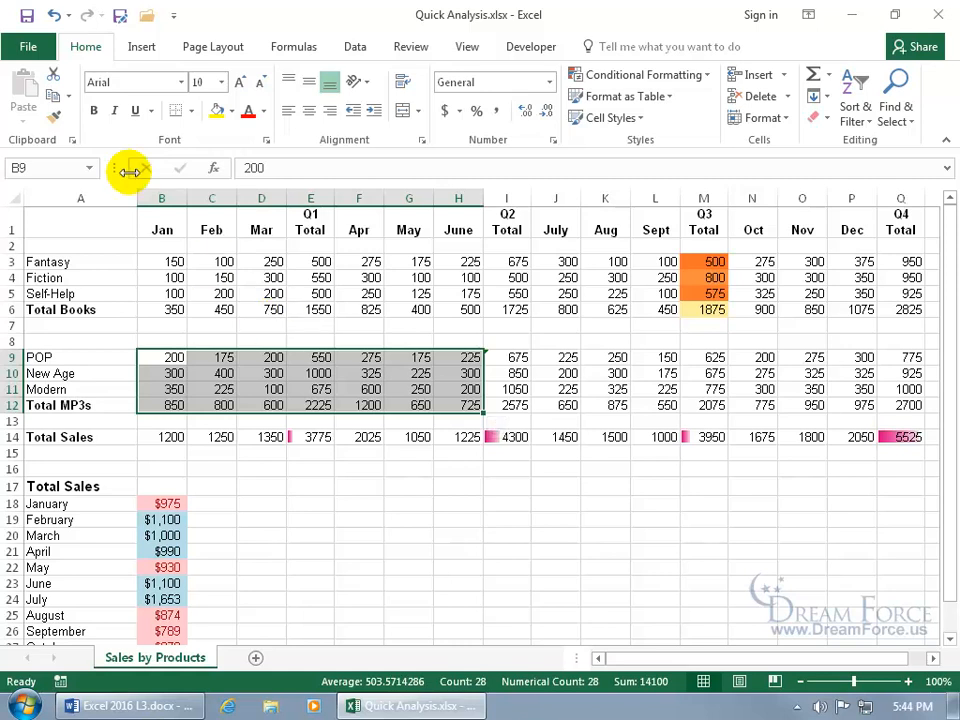
Show the Conditional Formatting Data Bars gallery for the selected MP3 figures.
click(637, 75)
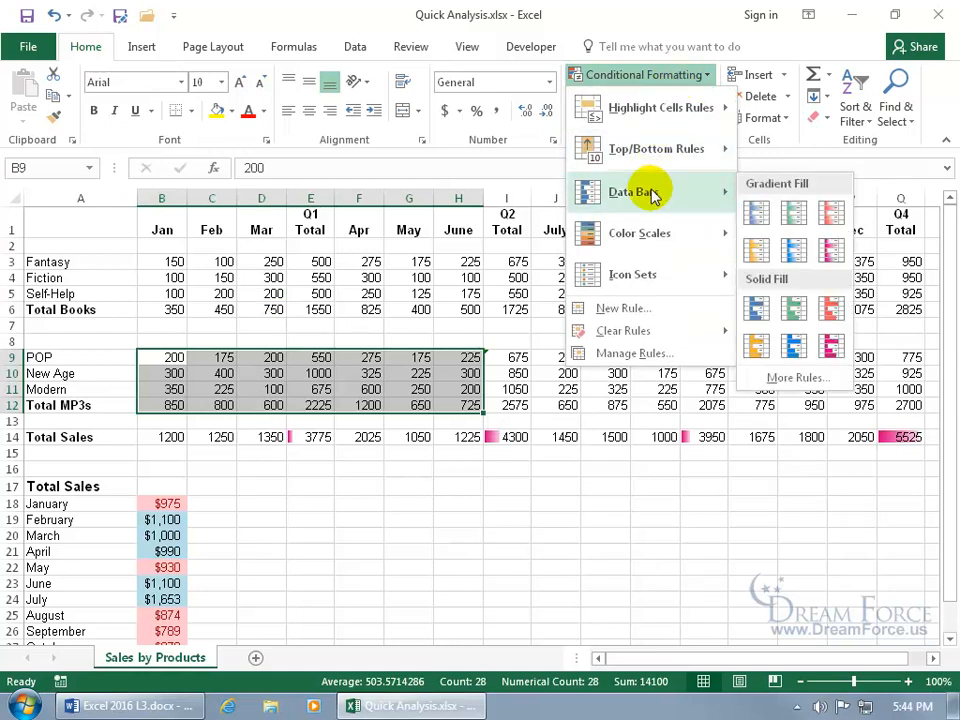
mouse_move(757, 212)
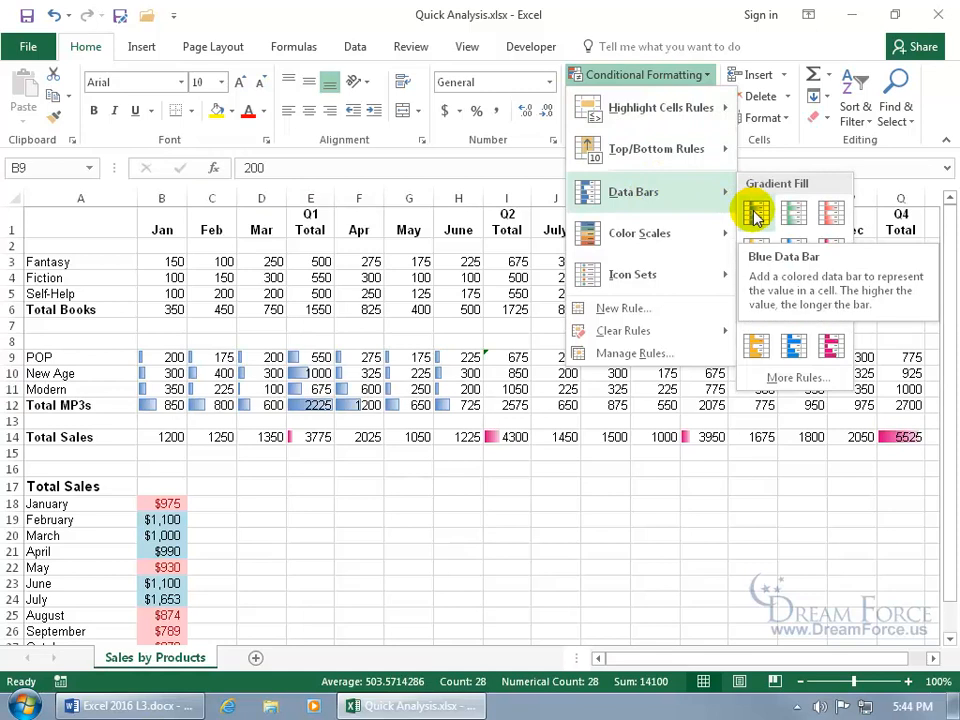